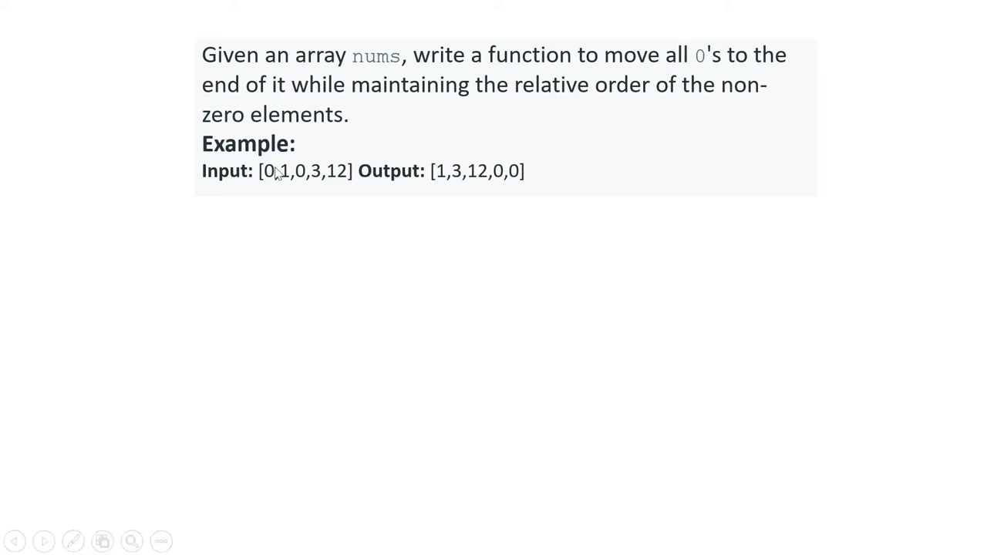
pyautogui.moveTo(352, 210)
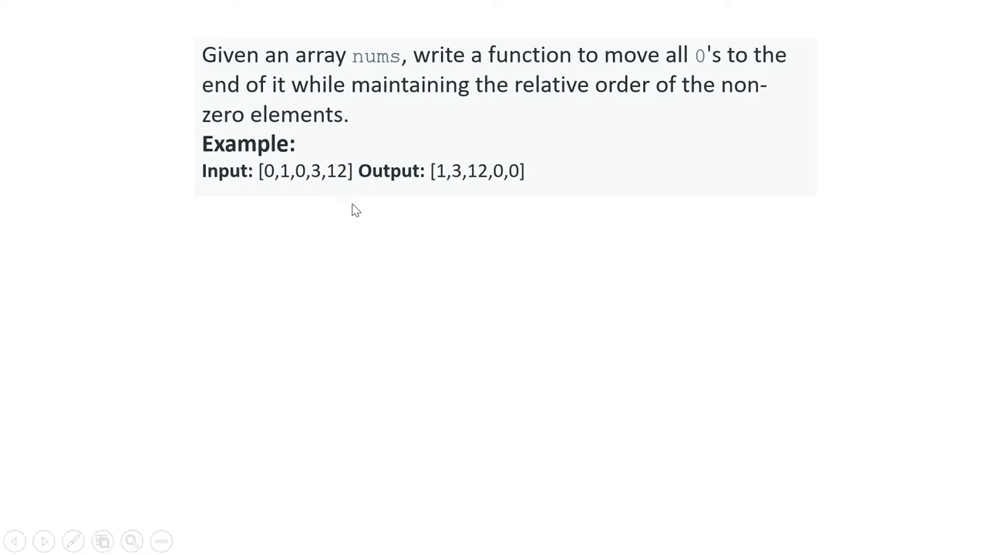
pyautogui.moveTo(491, 197)
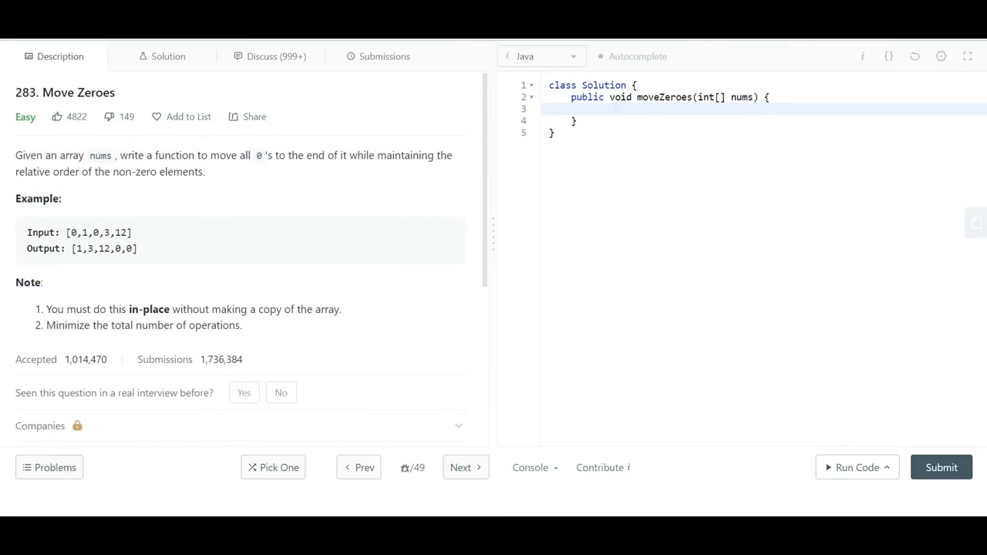
# Declare int pos=0 and write the first loop header for(int i=0;i<nums.length;i++){.
pyautogui.write('int pos=')
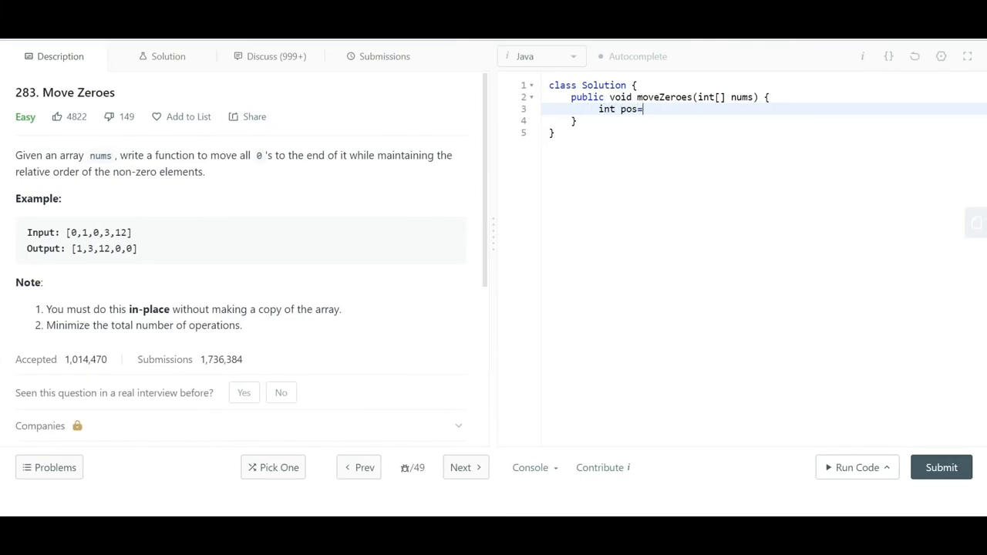
pyautogui.write('0;')
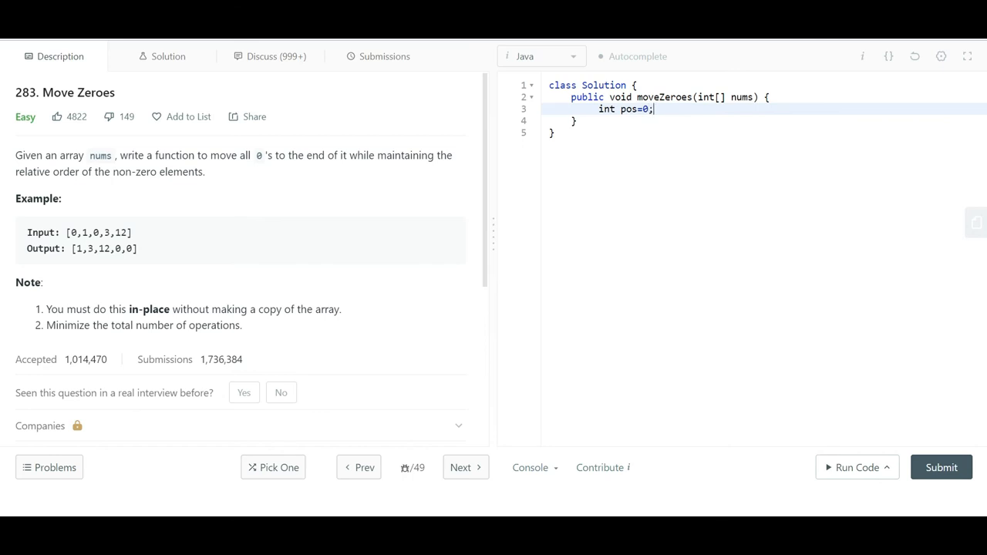
pyautogui.write('for')
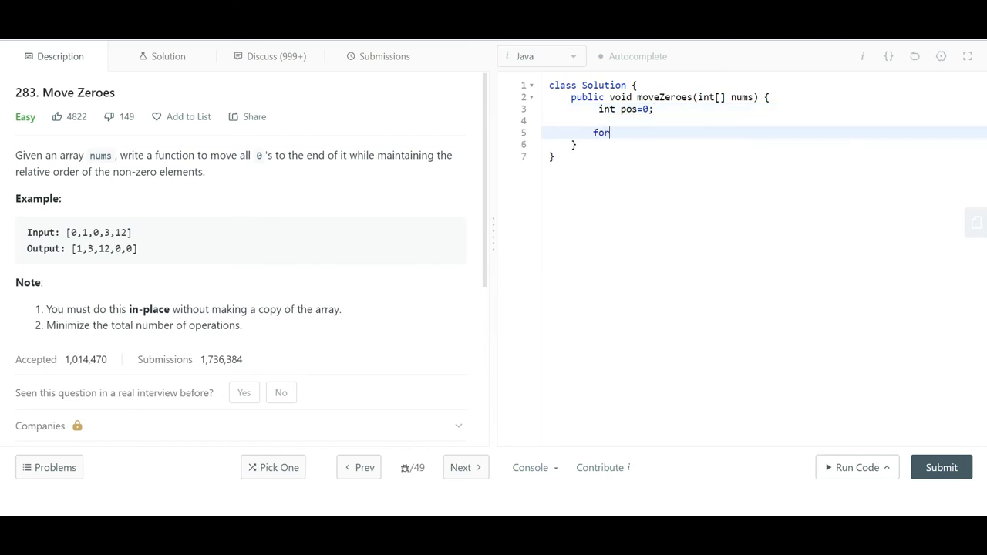
pyautogui.write('(')
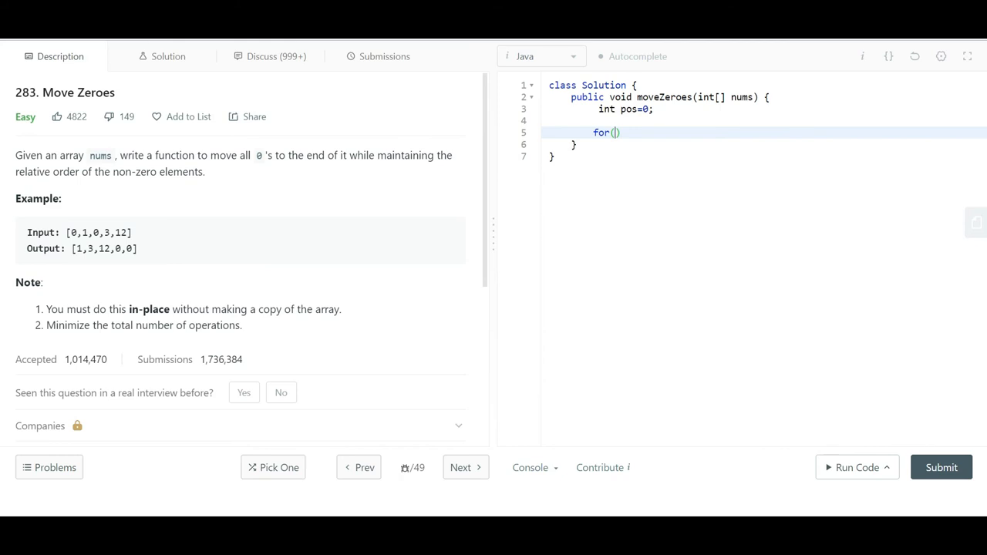
pyautogui.write('int i=0')
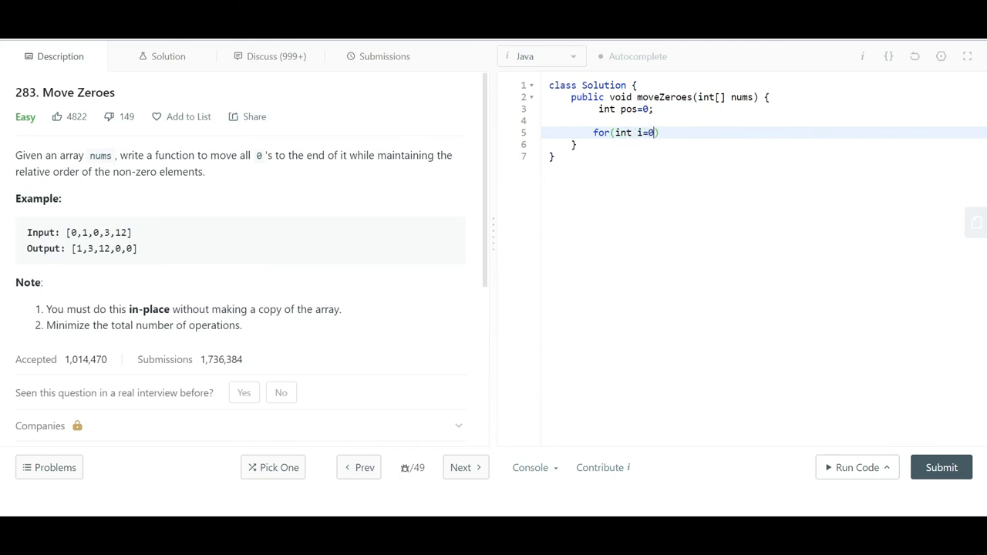
pyautogui.write(';i')
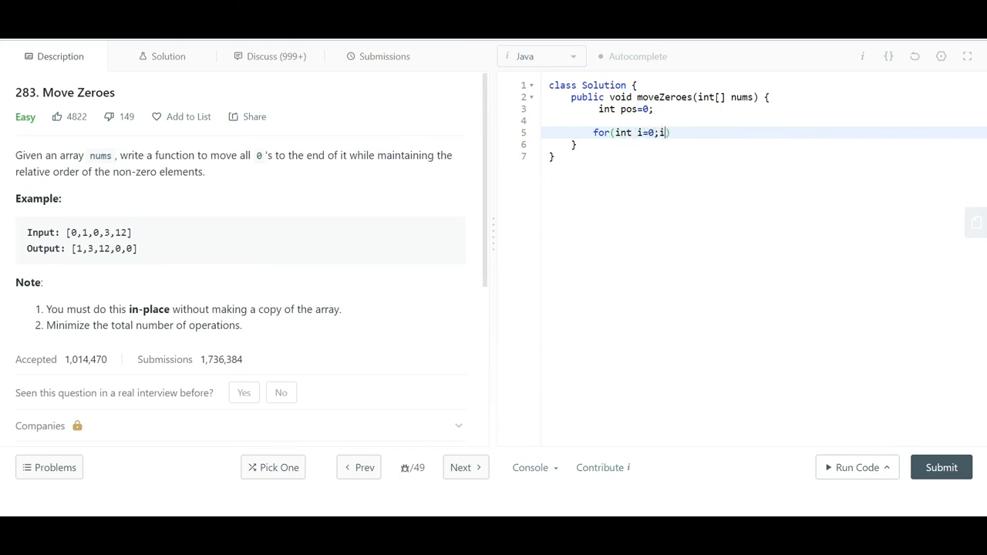
pyautogui.write('<nums.le')
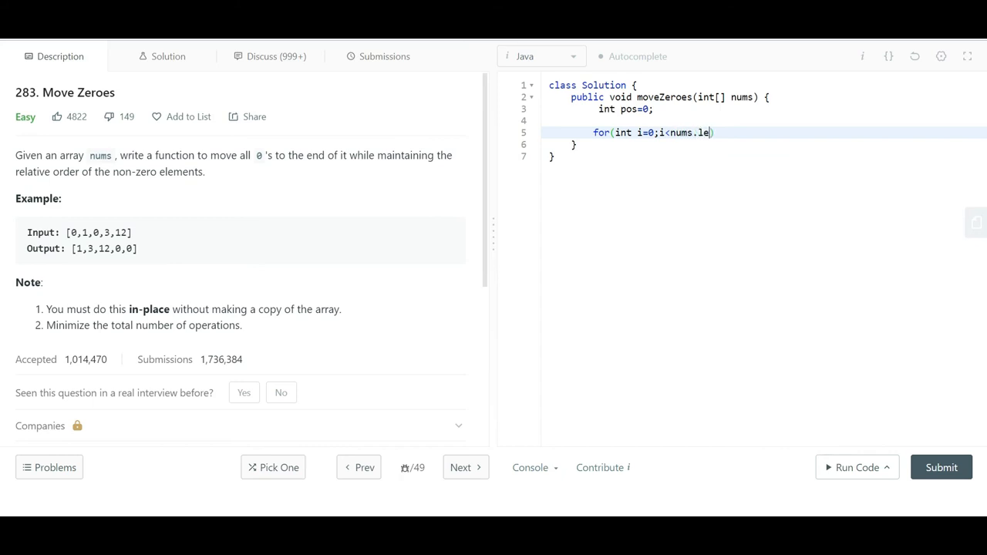
pyautogui.write('ngth;')
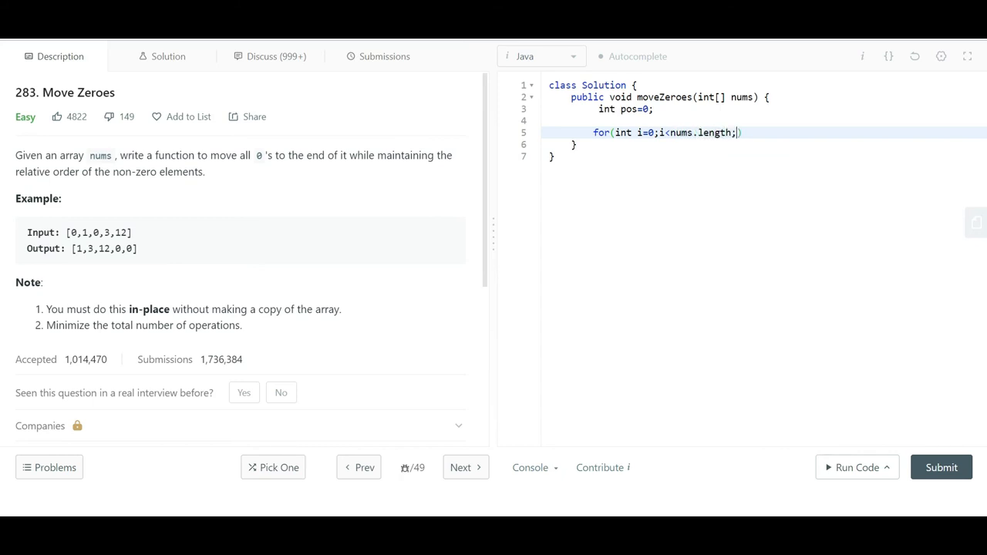
pyautogui.write('i++')
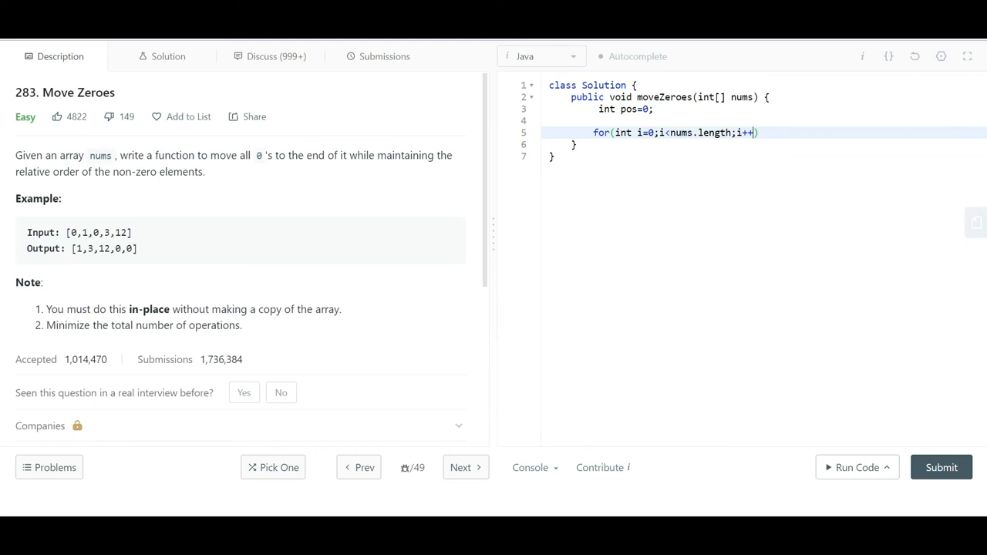
pyautogui.write('{')
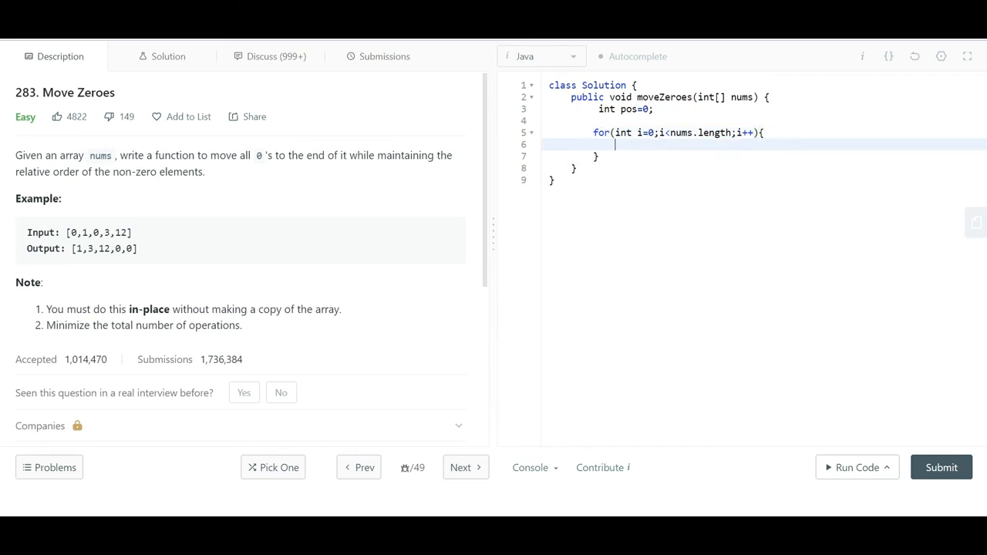
# Add the if(nums[i]!=0) block that copies nums[i] into nums[pos] and increments pos.
pyautogui.write('if()')
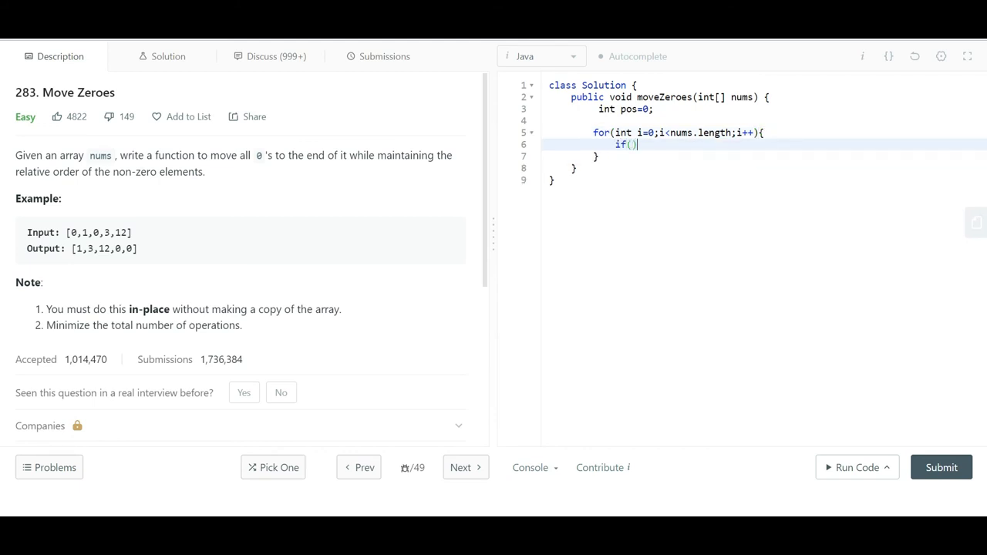
pyautogui.write('{')
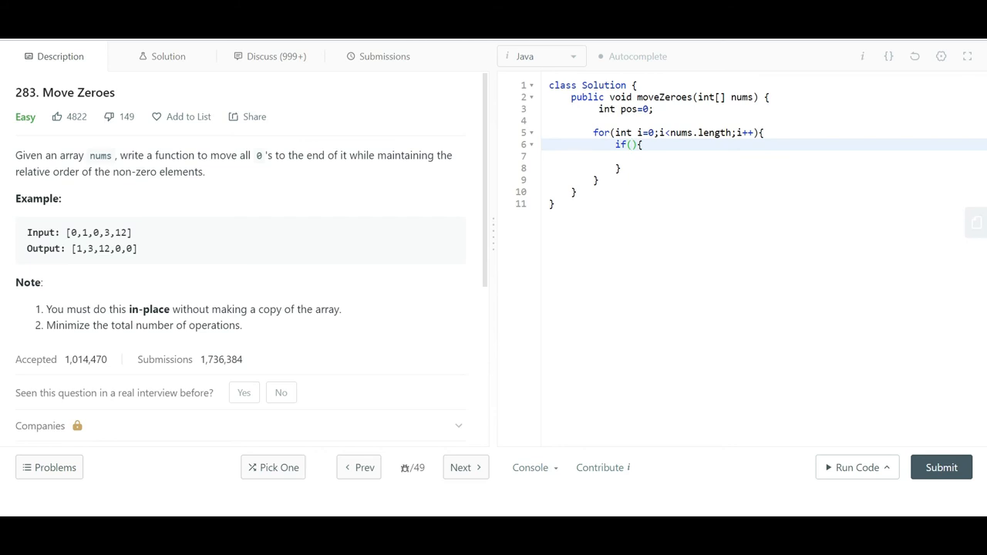
pyautogui.write('nums')
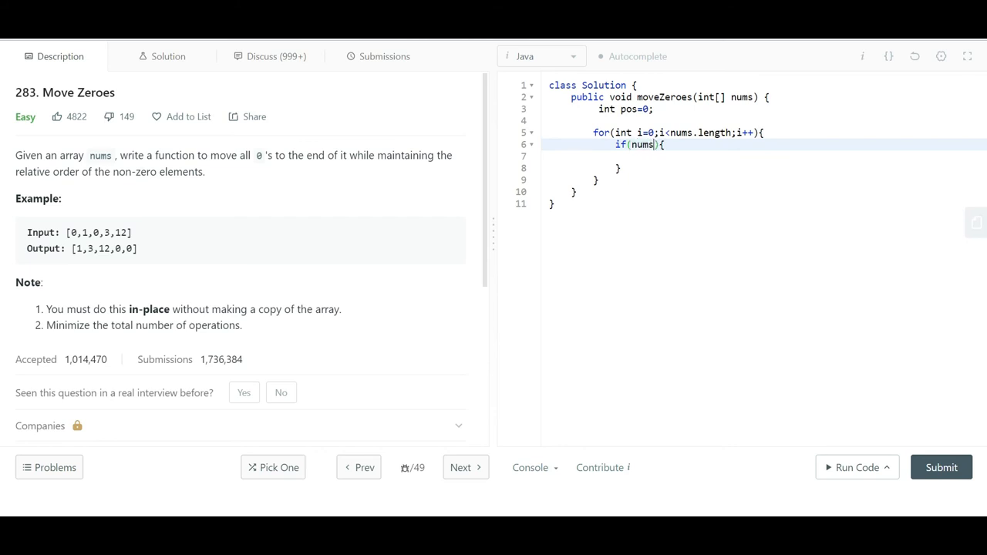
pyautogui.write('[i]')
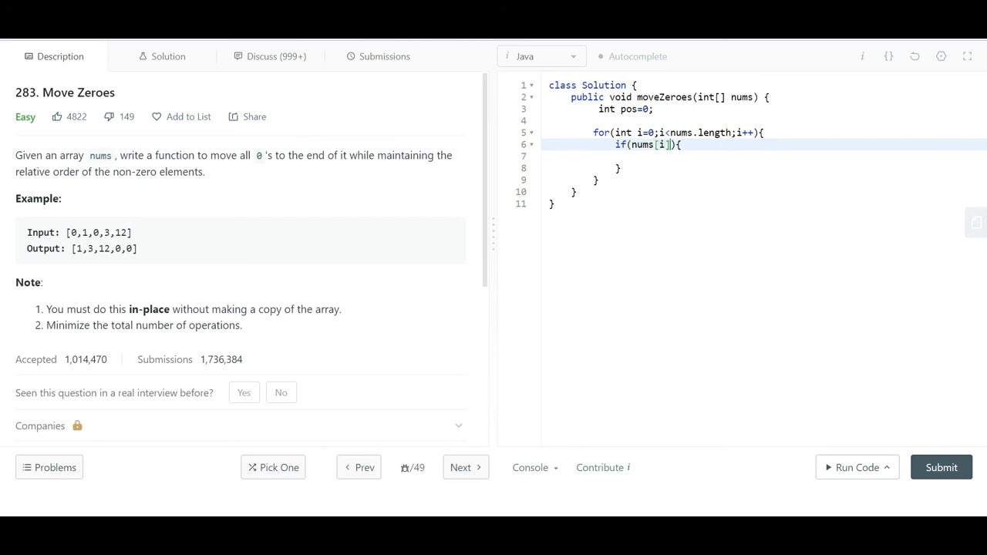
pyautogui.write('!=0')
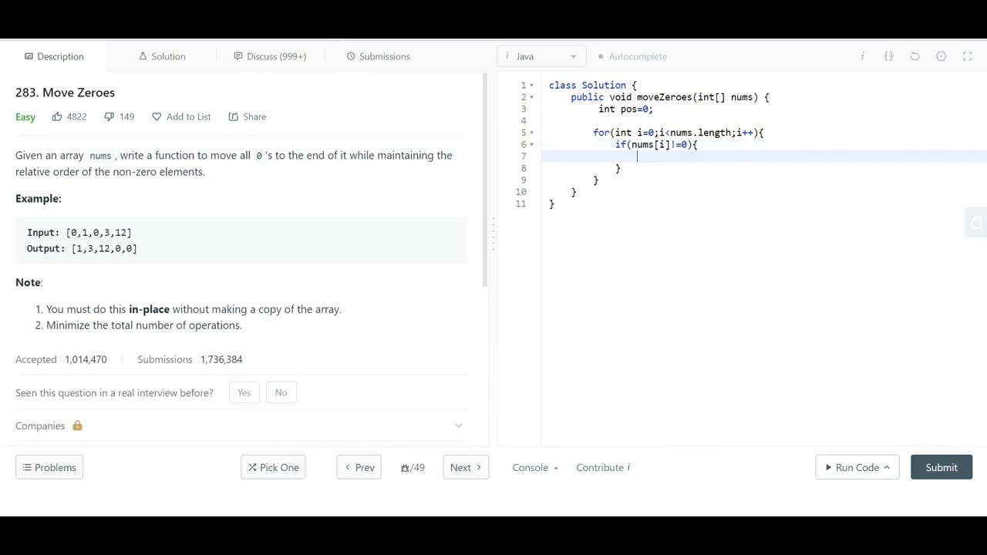
pyautogui.write('nums[]')
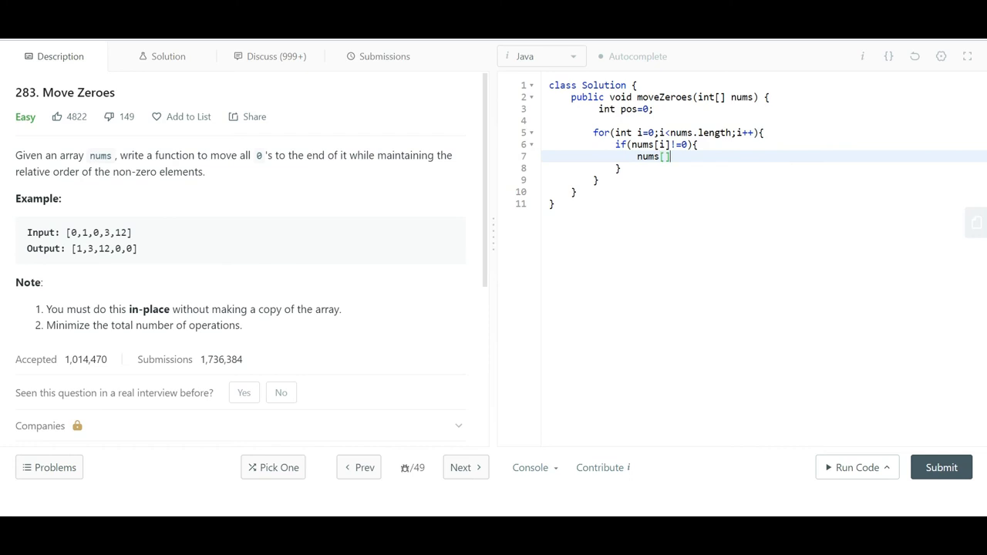
pyautogui.write('pos')
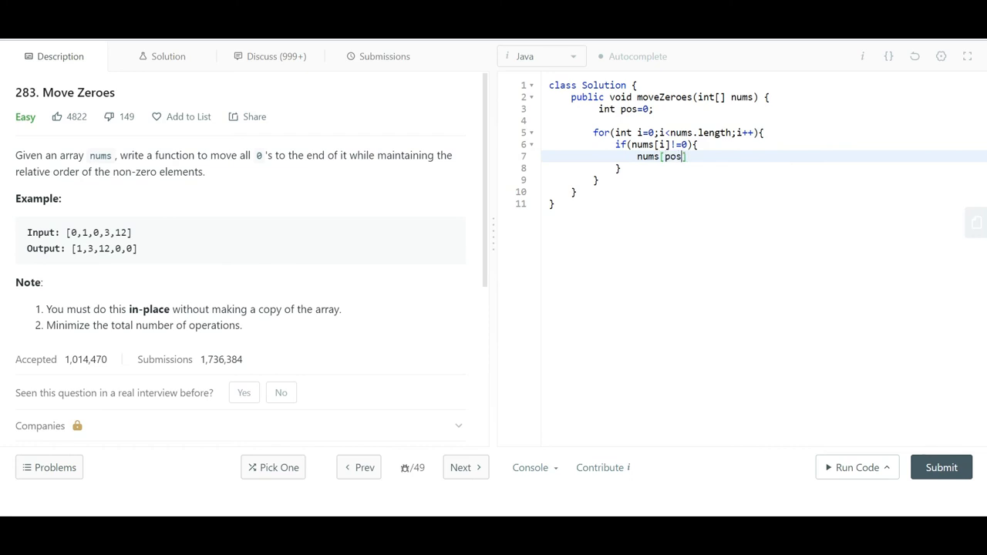
pyautogui.write('=n')
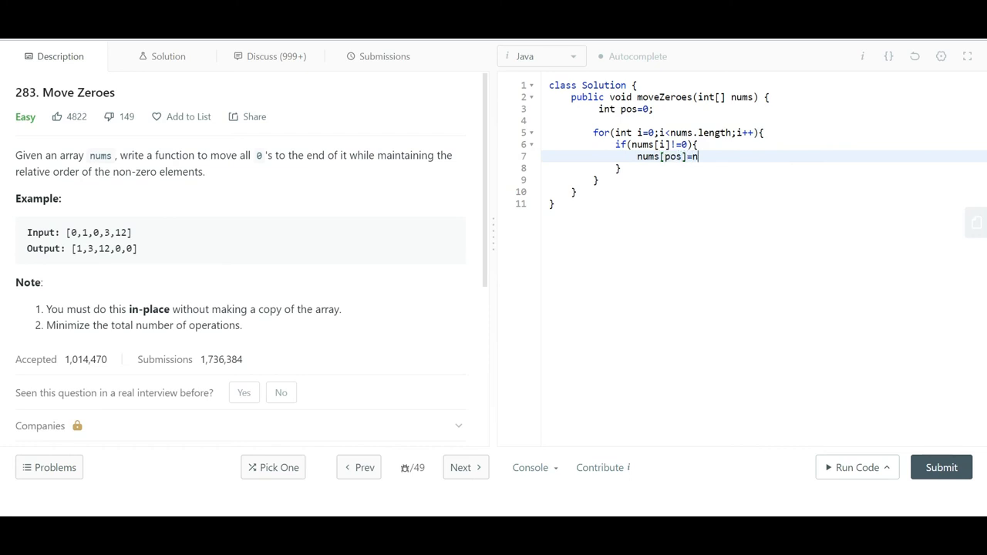
pyautogui.write('ums[]')
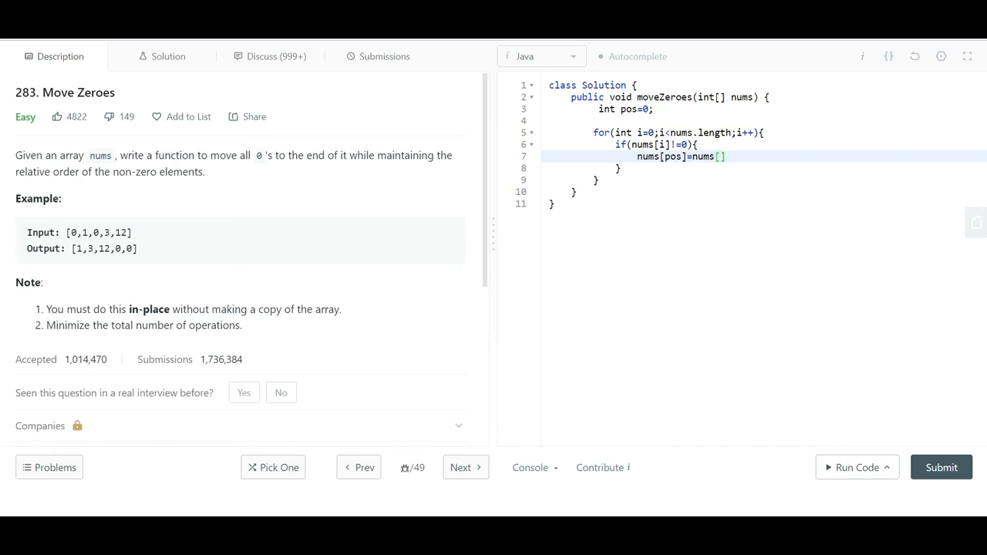
pyautogui.write('i];')
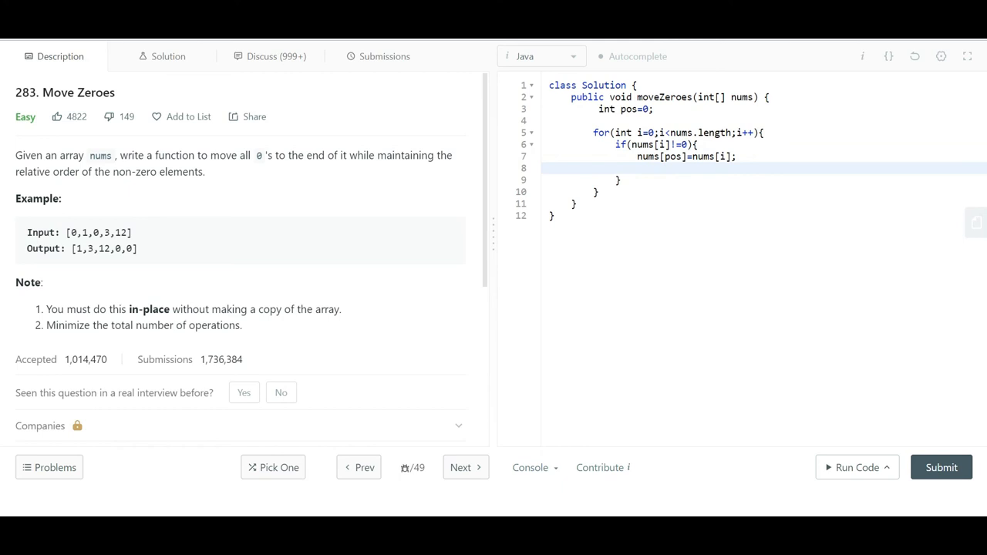
pyautogui.write('pos++;')
pyautogui.write('for(')
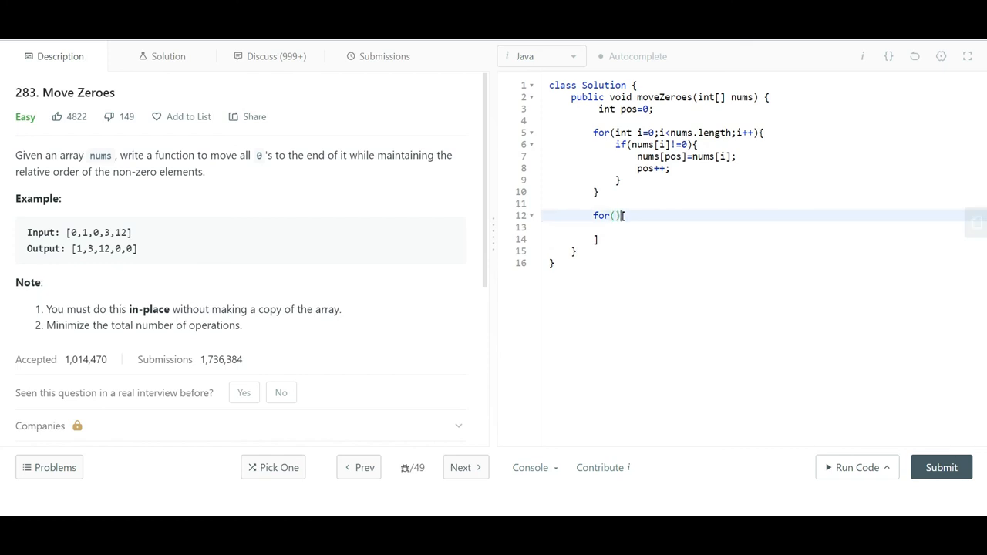
# Write the second loop for(int i=pos;i<nums.length;i++) that sets nums[i] to 0.
pyautogui.write('{}')
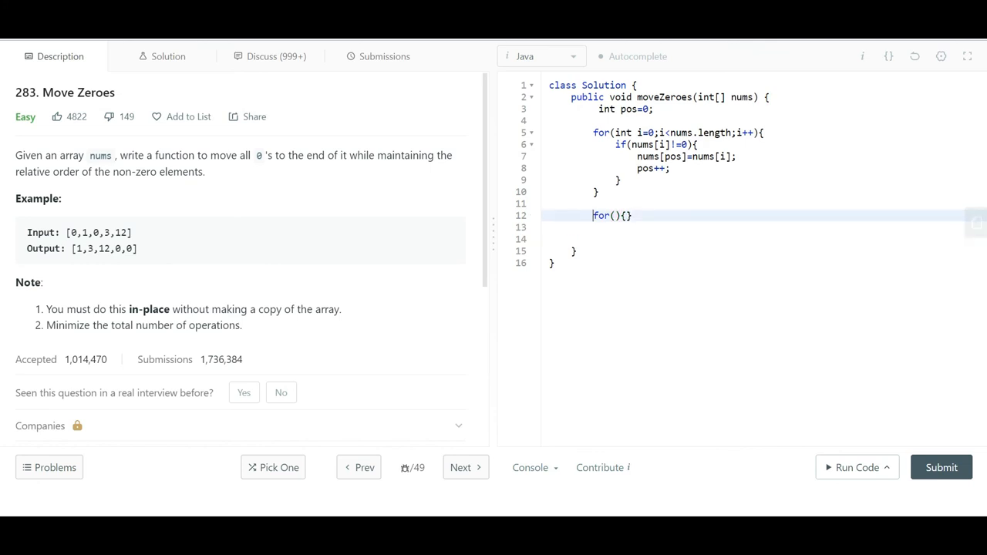
pyautogui.press('Enter')
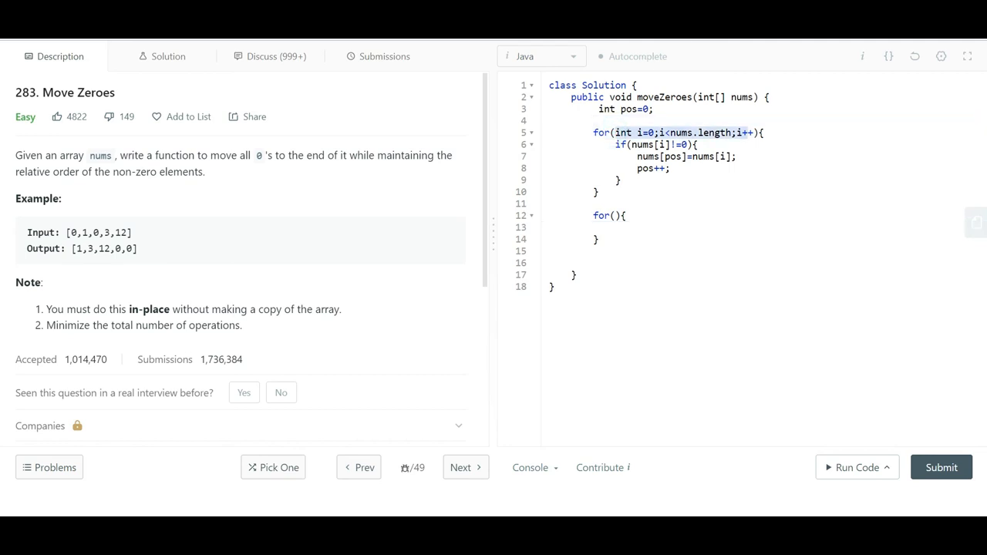
pyautogui.click(614, 216)
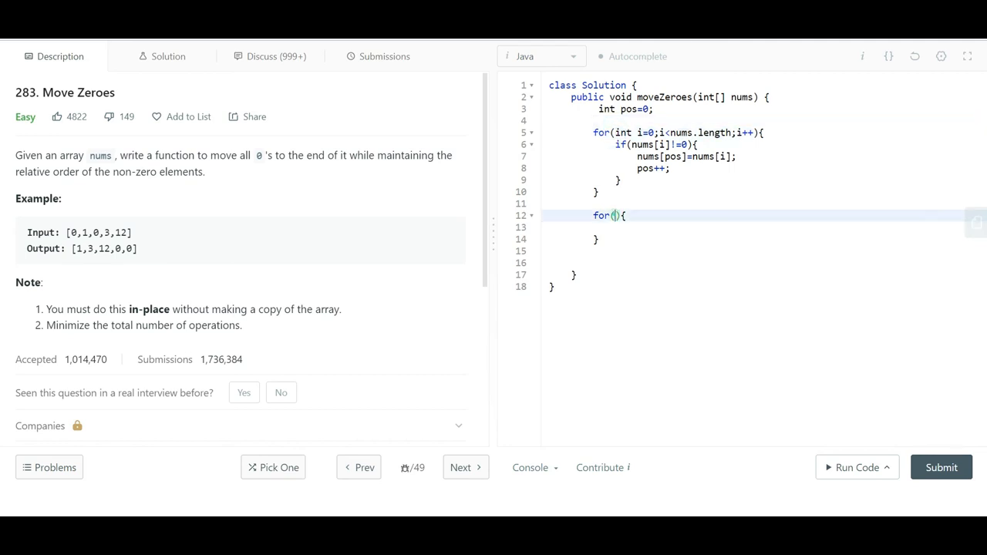
pyautogui.write('int i=0;i<nums.length;i++')
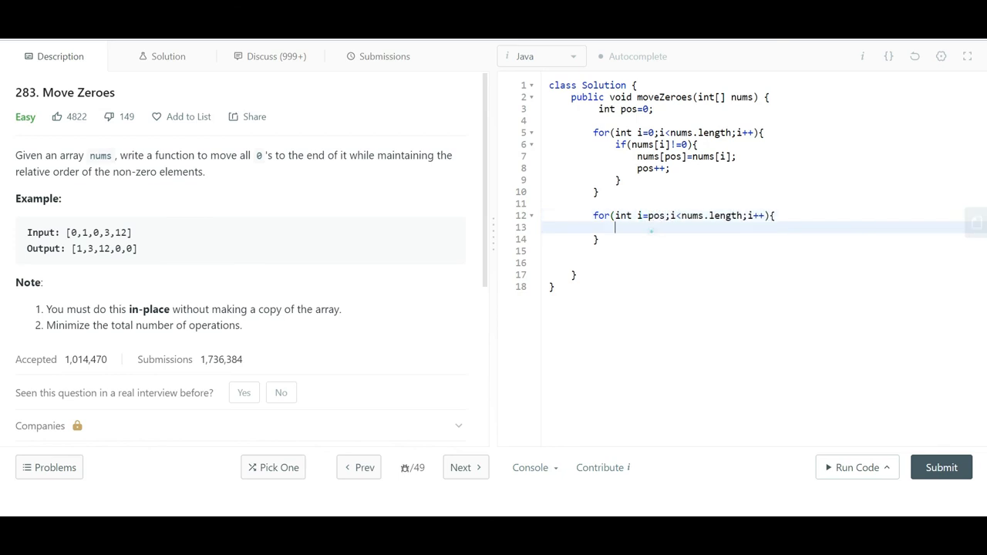
pyautogui.write('nums')
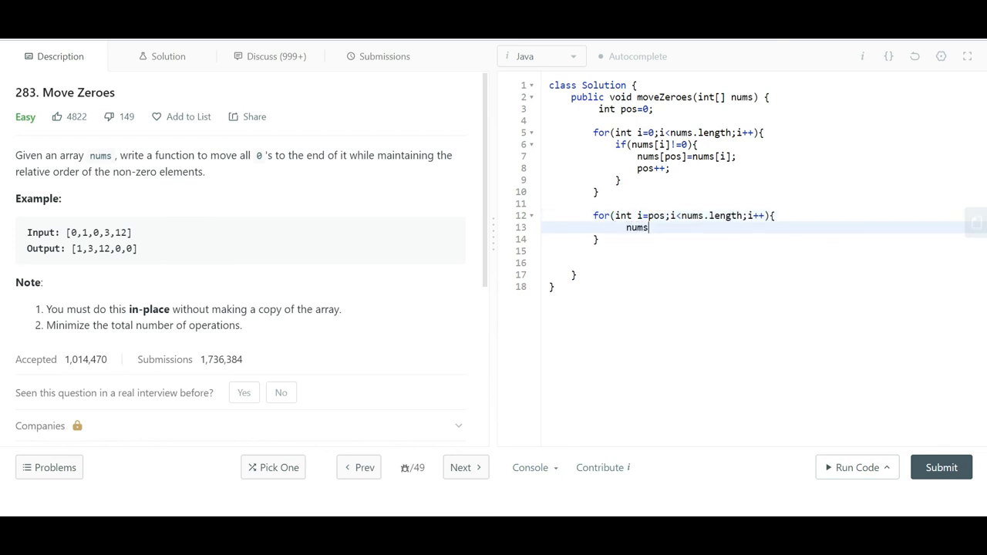
pyautogui.write('[i]=0;')
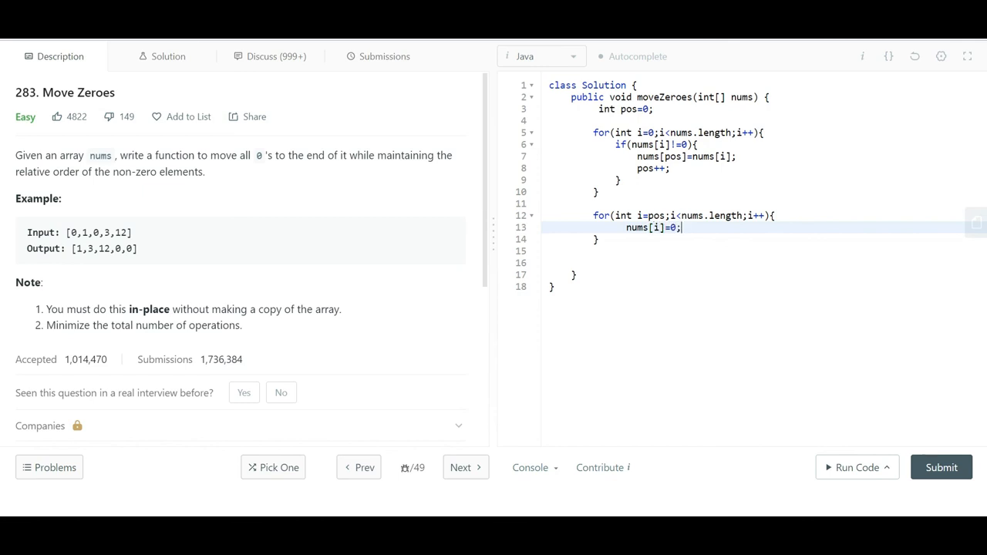
pyautogui.click(710, 282)
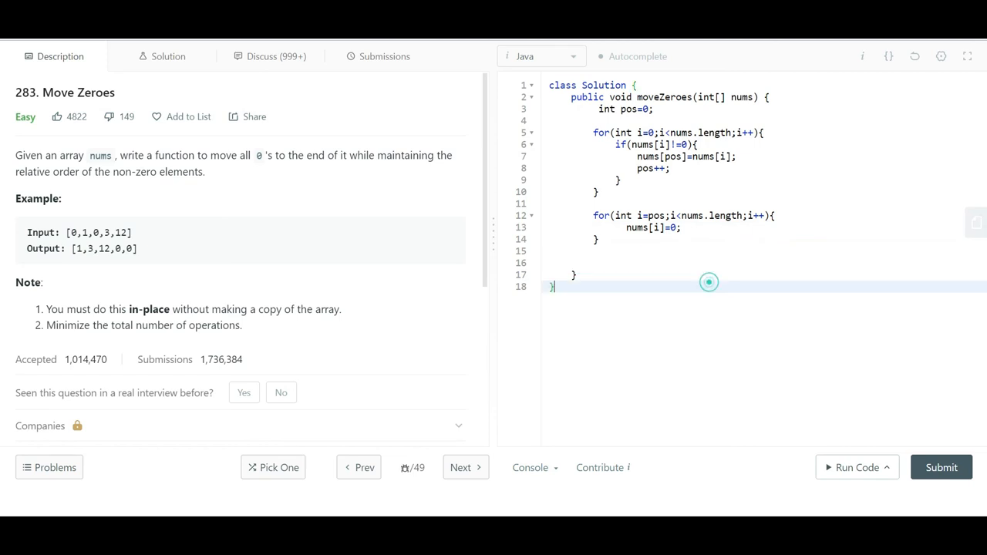
# Run the solution on the example input, then submit it for an Accepted result.
pyautogui.click(858, 467)
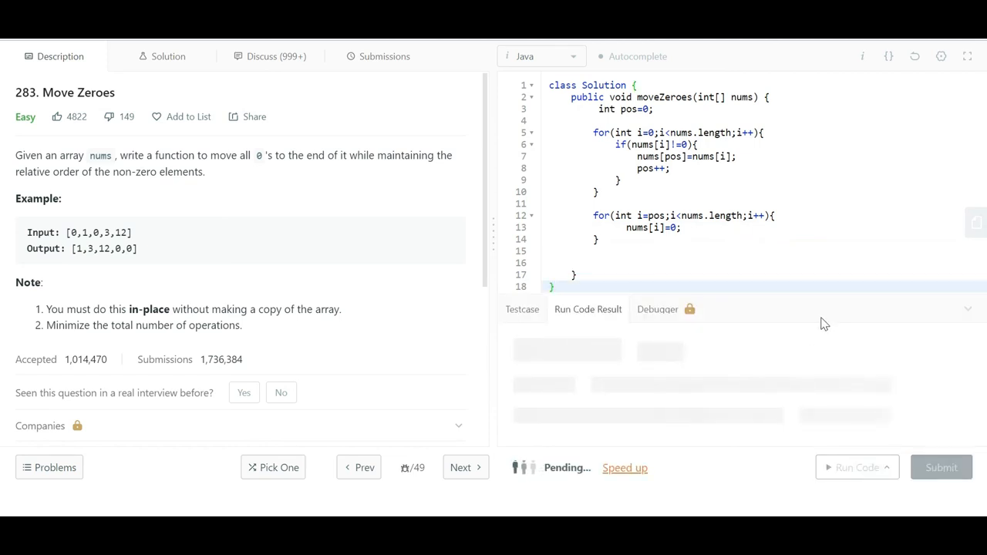
pyautogui.click(858, 468)
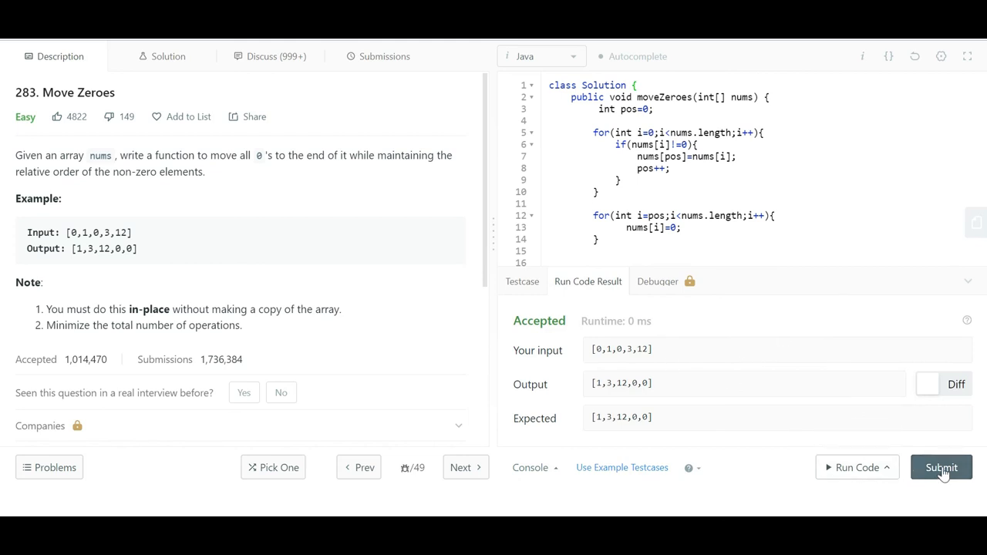
pyautogui.click(941, 468)
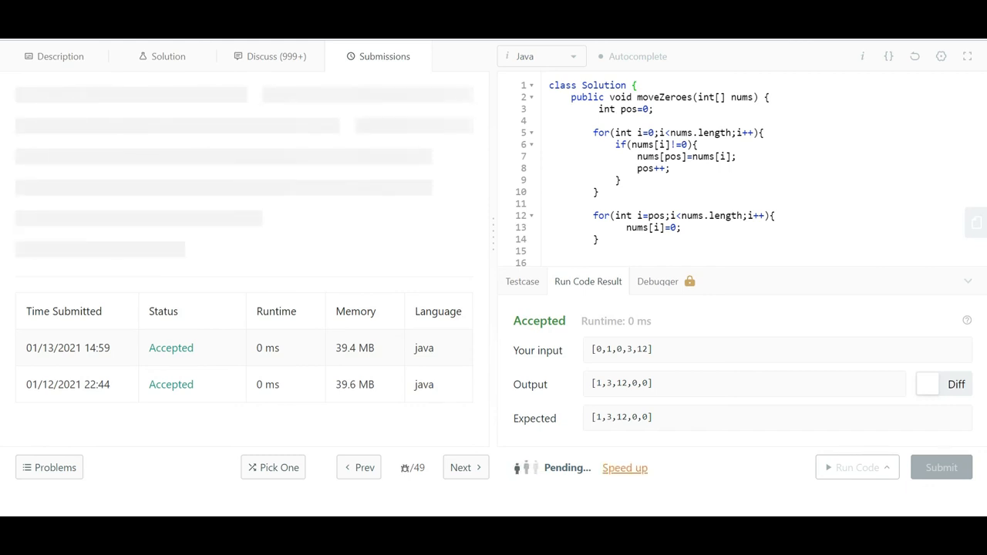
pyautogui.click(941, 467)
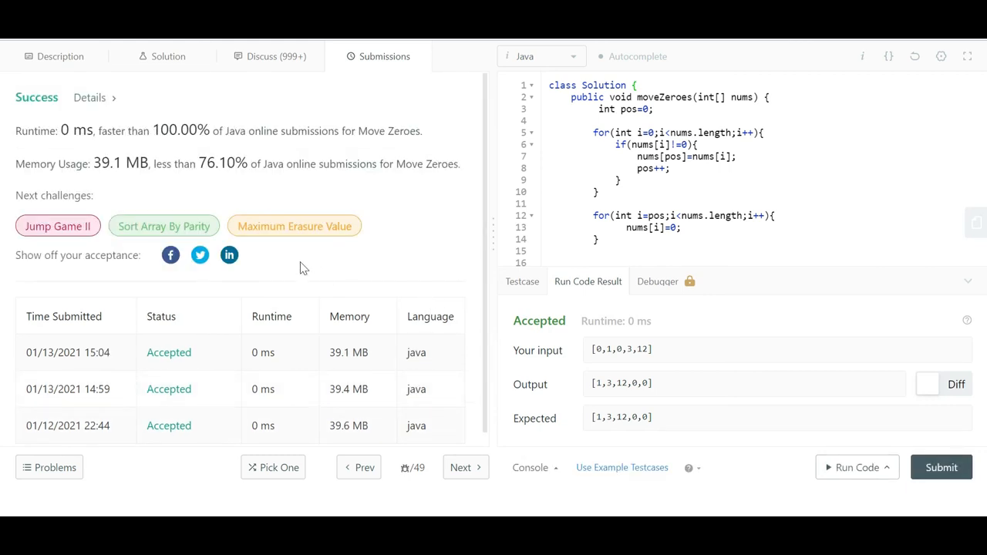
# Return to the problem description and highlight the in-place requirement note.
pyautogui.click(58, 56)
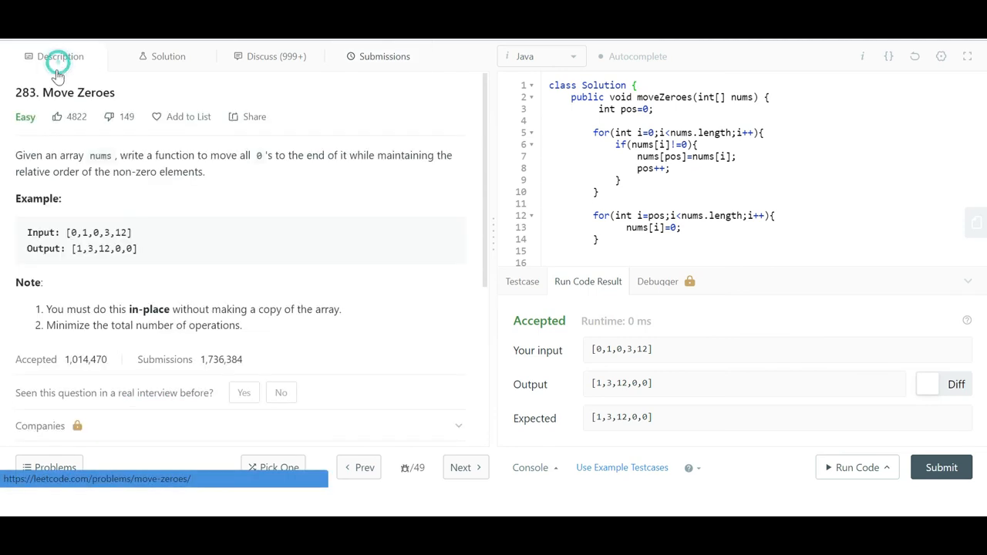
pyautogui.moveTo(192, 278)
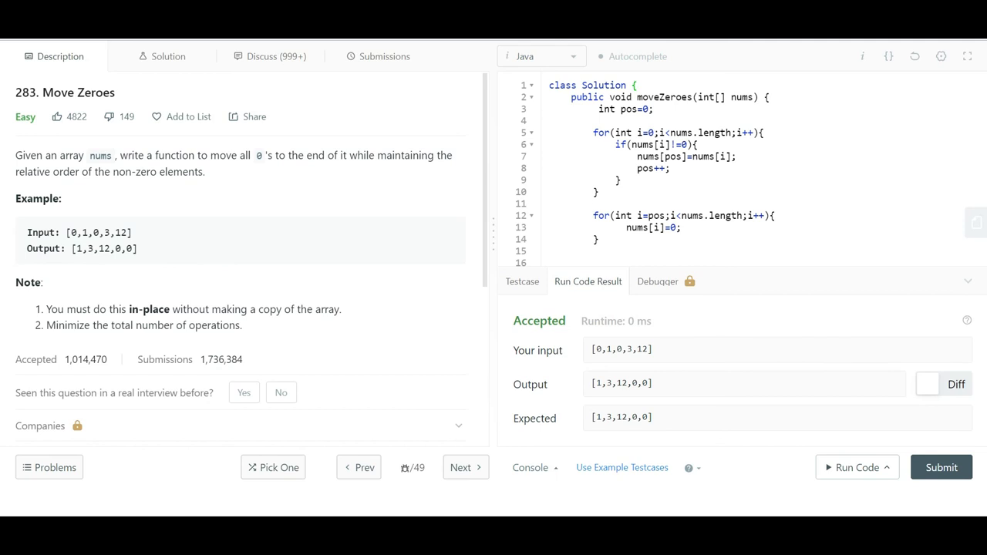
pyautogui.moveTo(81, 308); pyautogui.dragTo(173, 309)
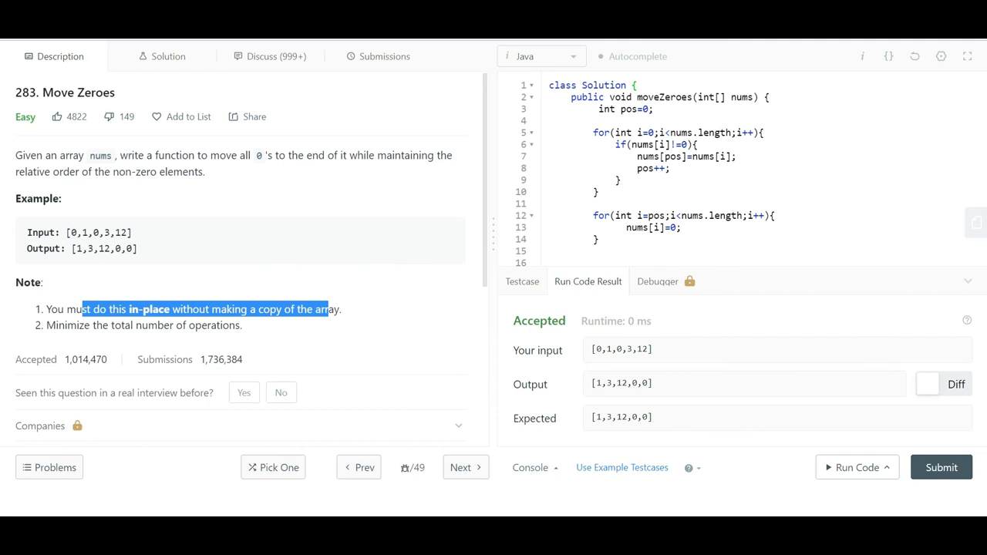
pyautogui.moveTo(336, 277)
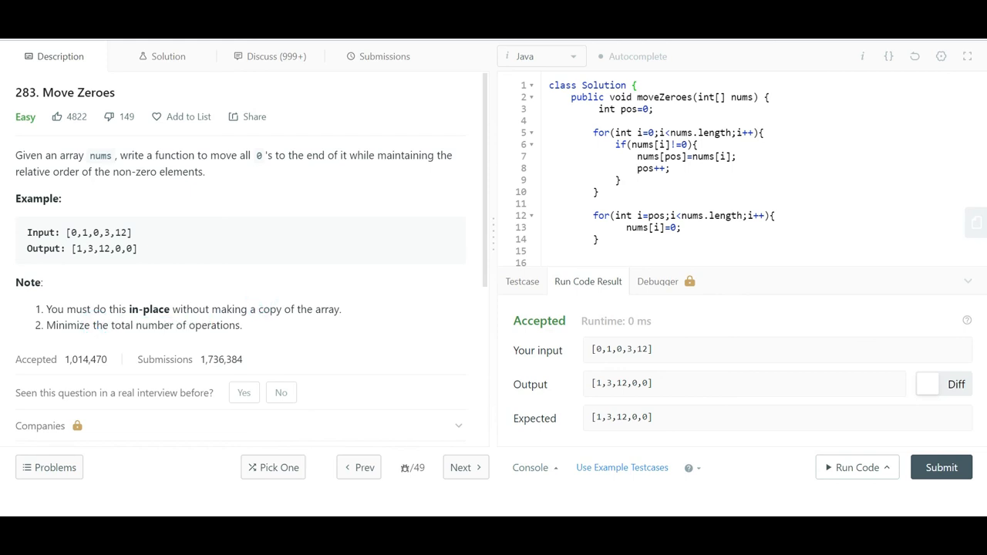
pyautogui.moveTo(318, 302)
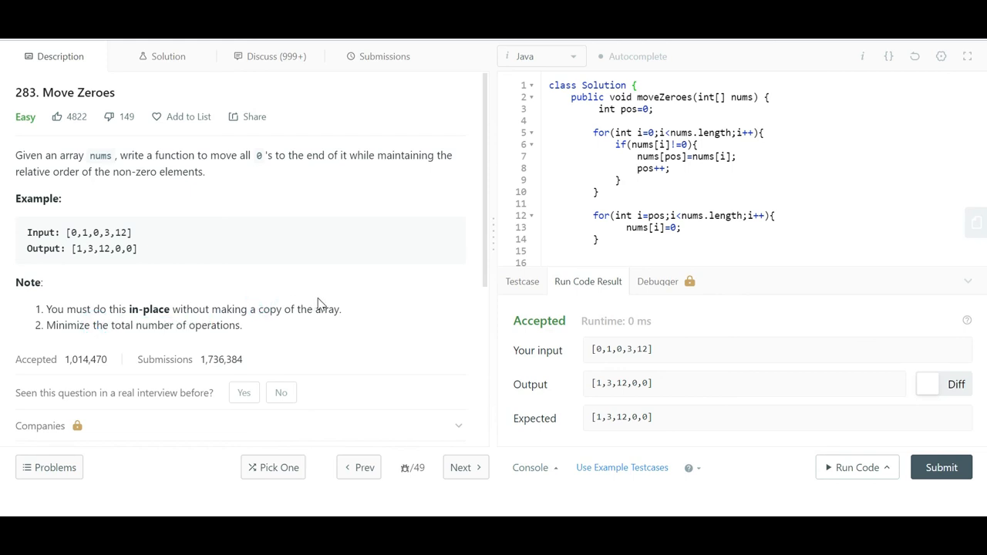